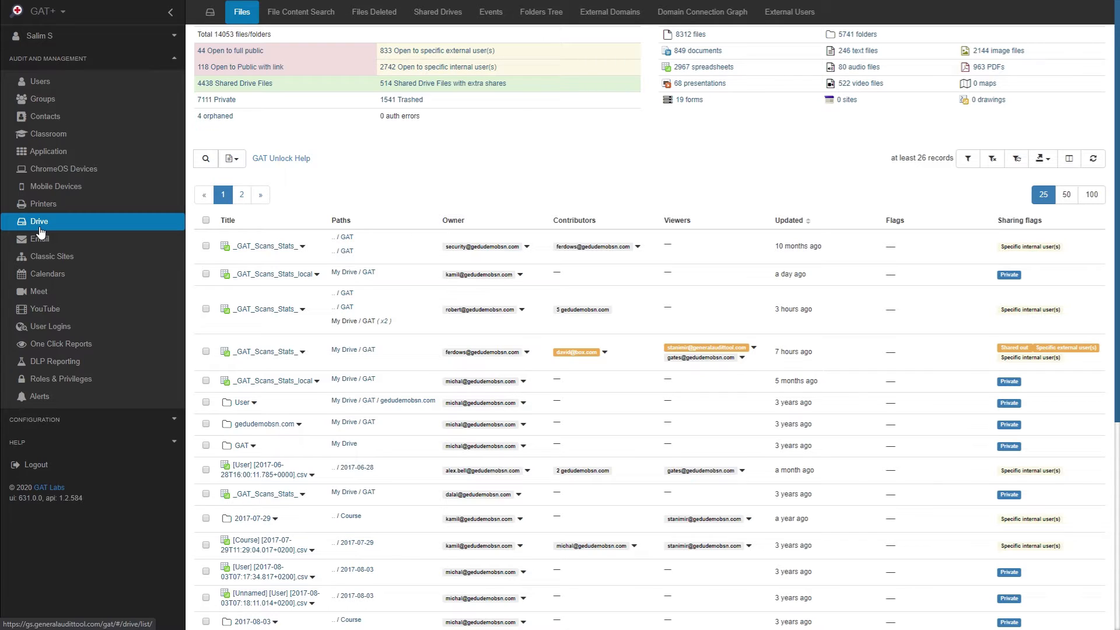
{"action": "mouse_move", "coordinate": [968, 159]}
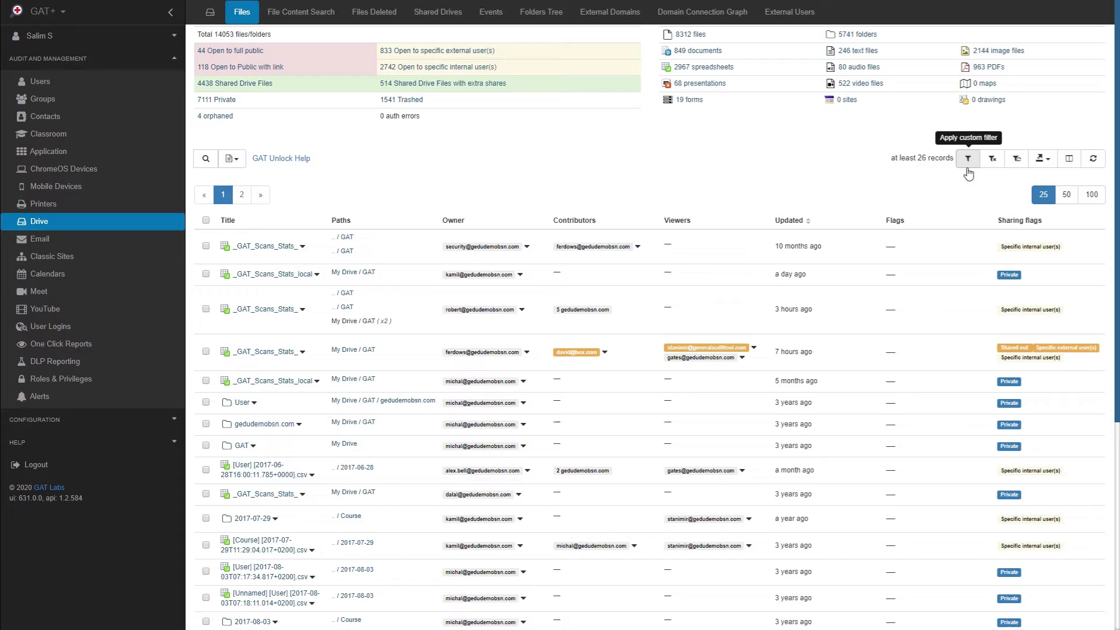
Build a filter for specific external users, excluding Shared Drive and Shared in, named Tutorial Filter
{"action": "left_click", "coordinate": [968, 159]}
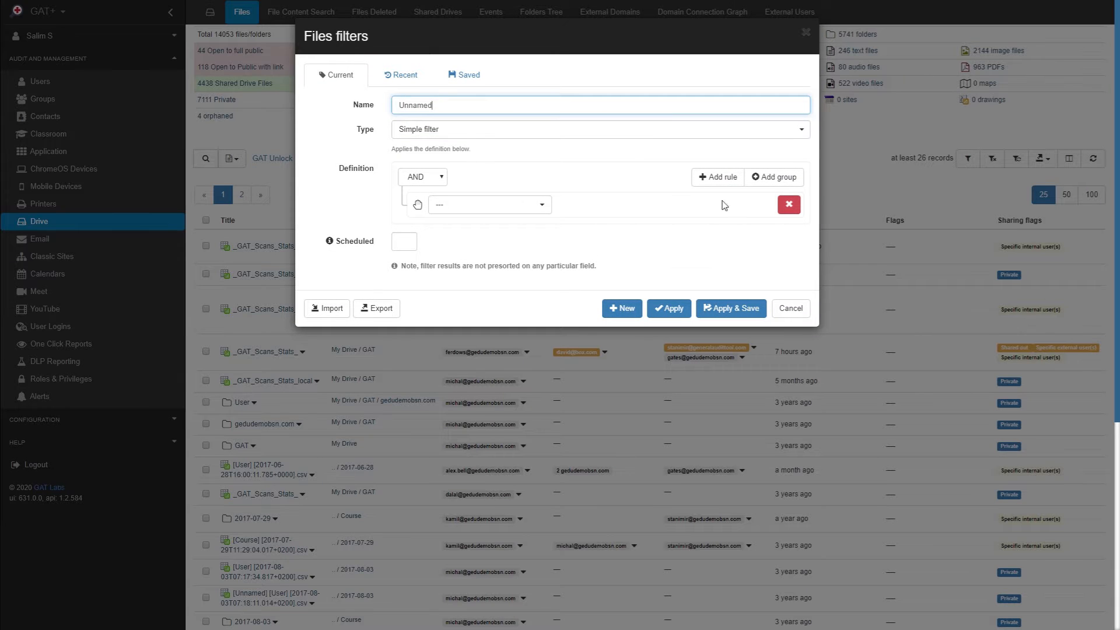
{"action": "left_click", "coordinate": [489, 205]}
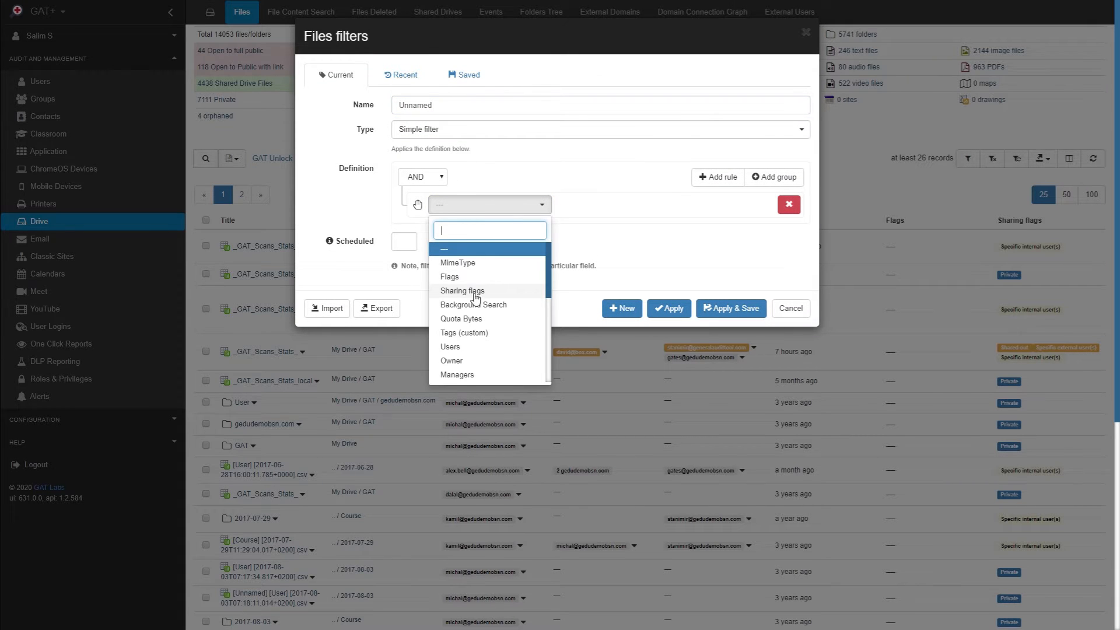
{"action": "left_click", "coordinate": [462, 291]}
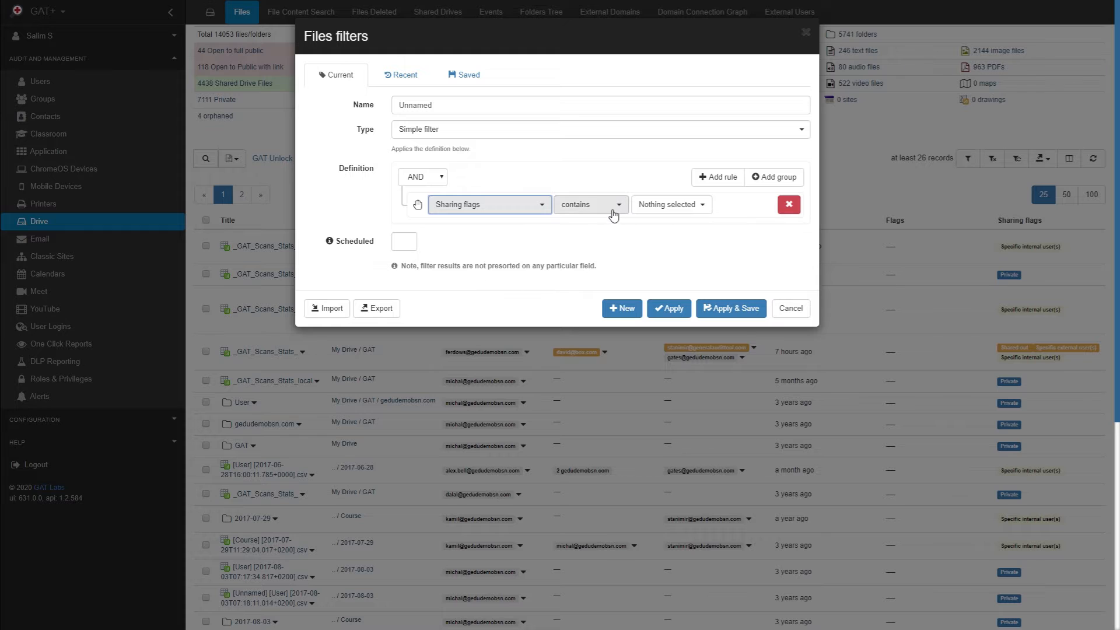
{"action": "left_click", "coordinate": [669, 204]}
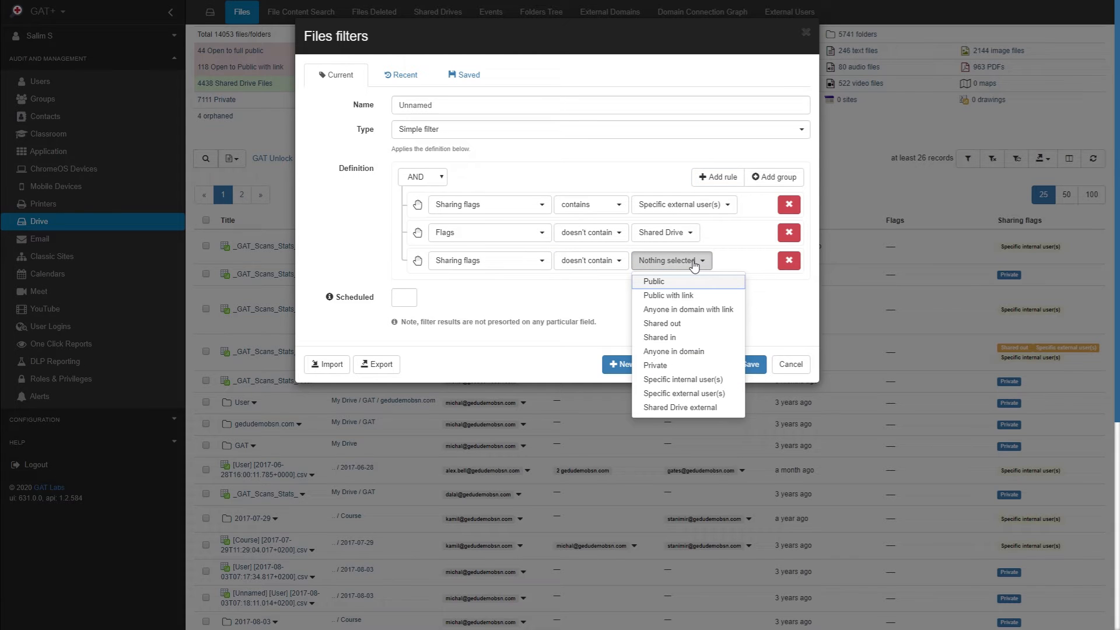
{"action": "left_click", "coordinate": [659, 337]}
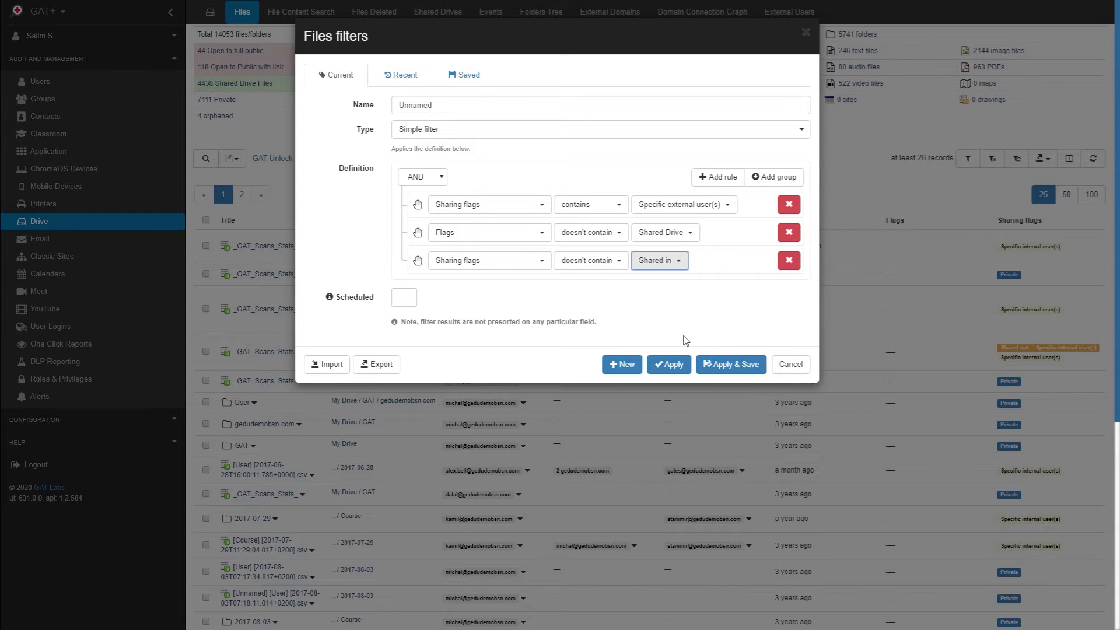
{"action": "left_click", "coordinate": [599, 105]}
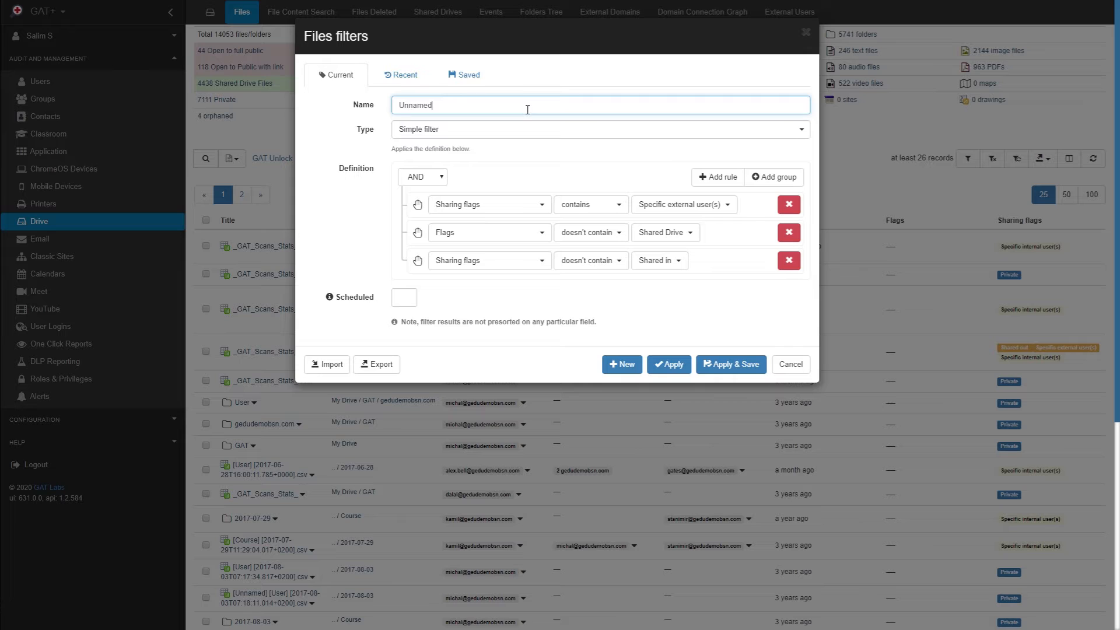
{"action": "type", "text": "Tutorial Filter"}
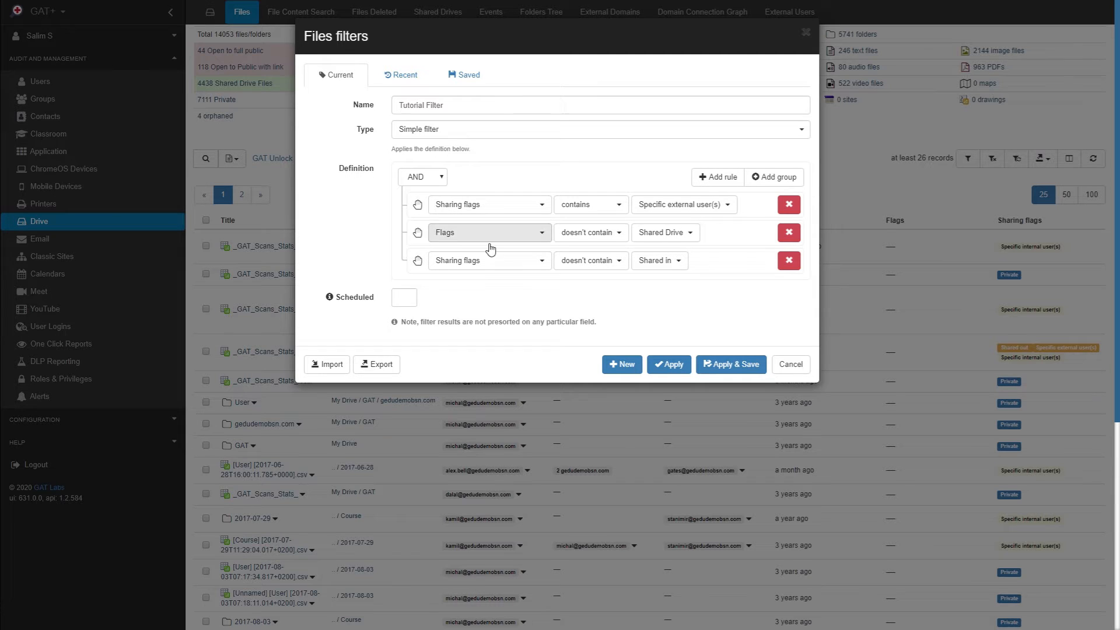
Schedule Tutorial Filter for every first day of the month, not enabled, and apply it
{"action": "left_click", "coordinate": [404, 297]}
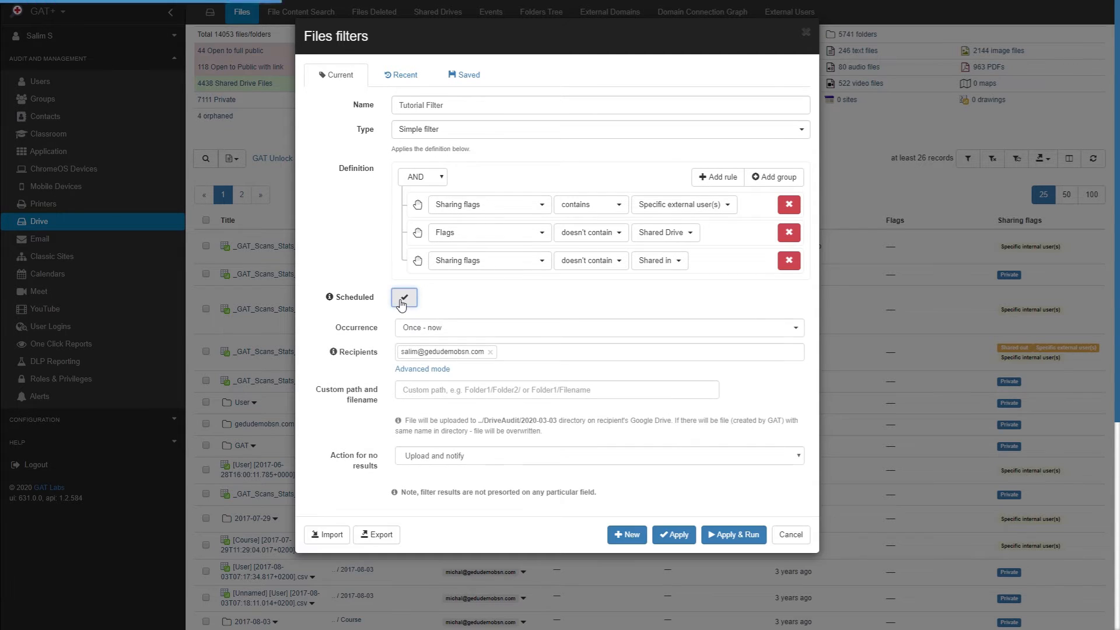
{"action": "left_click", "coordinate": [598, 327]}
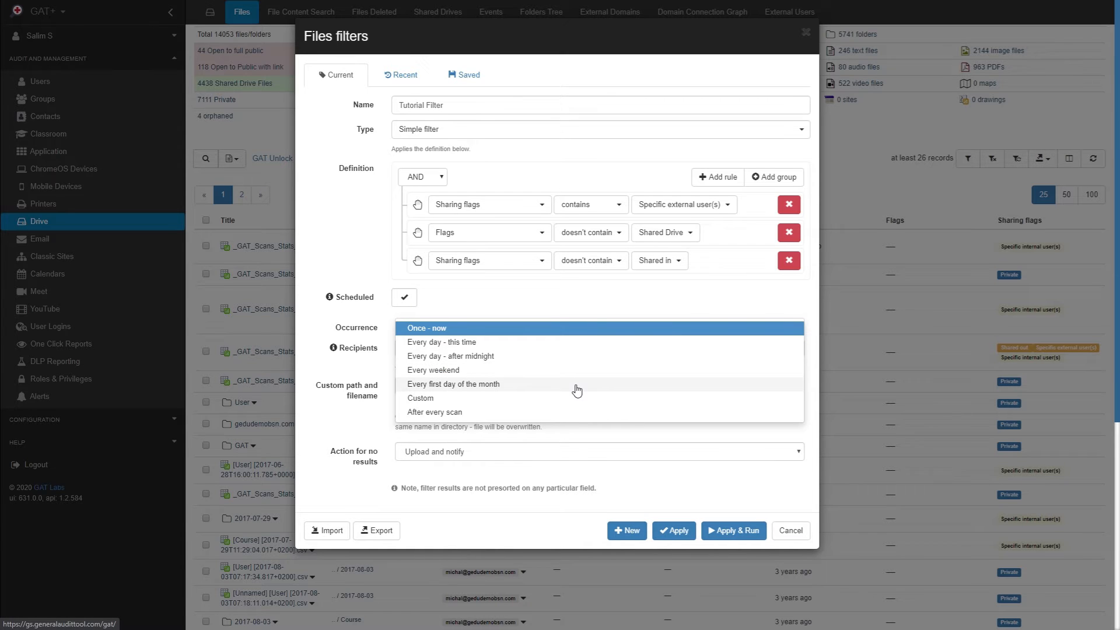
{"action": "left_click", "coordinate": [453, 384]}
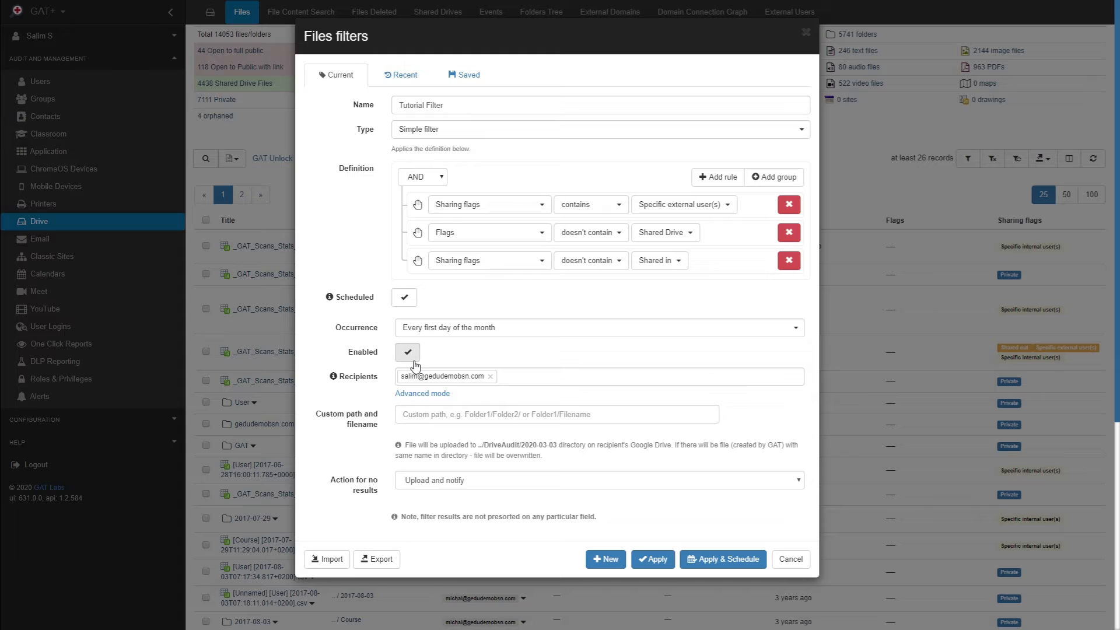
{"action": "left_click", "coordinate": [407, 351]}
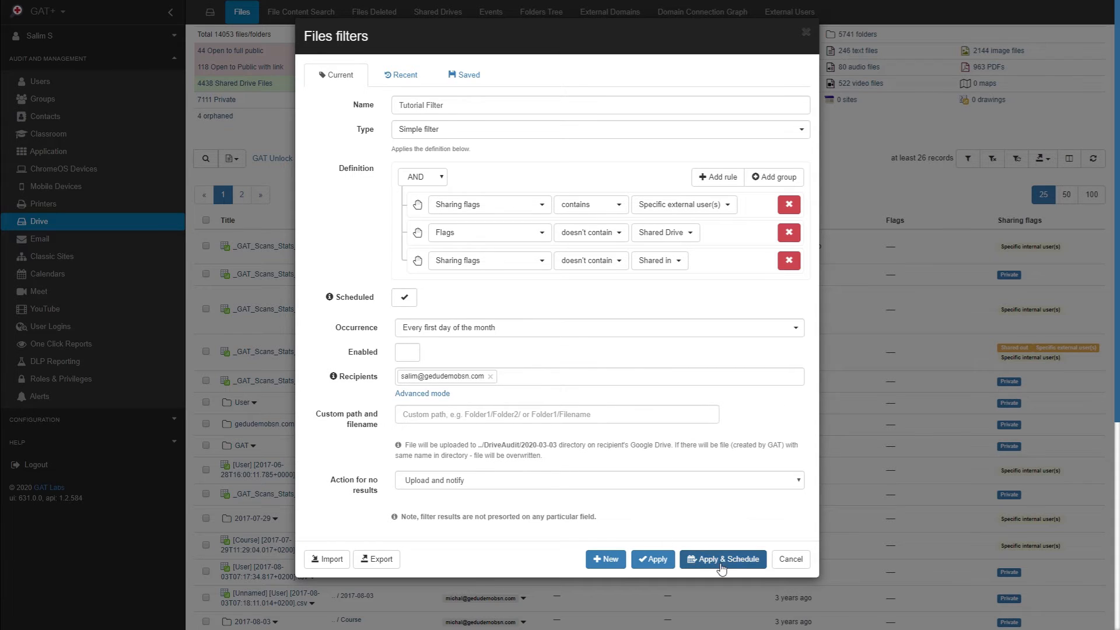
{"action": "left_click", "coordinate": [723, 559]}
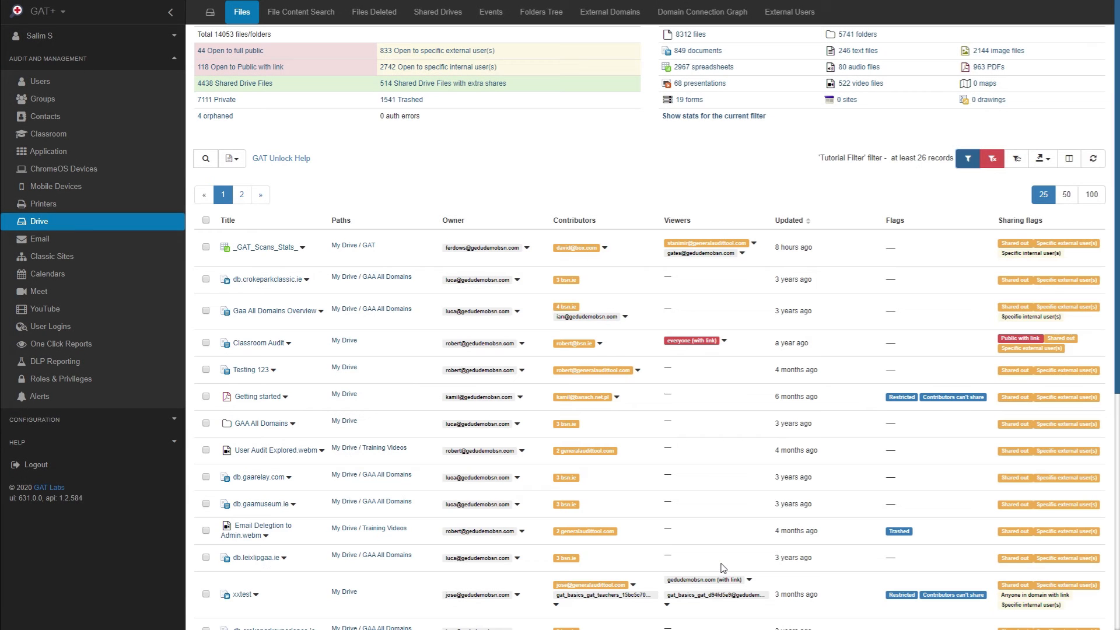
Go to Configuration > Scheduled reports to find the Tutorial Filter schedule
{"action": "left_click", "coordinate": [93, 420]}
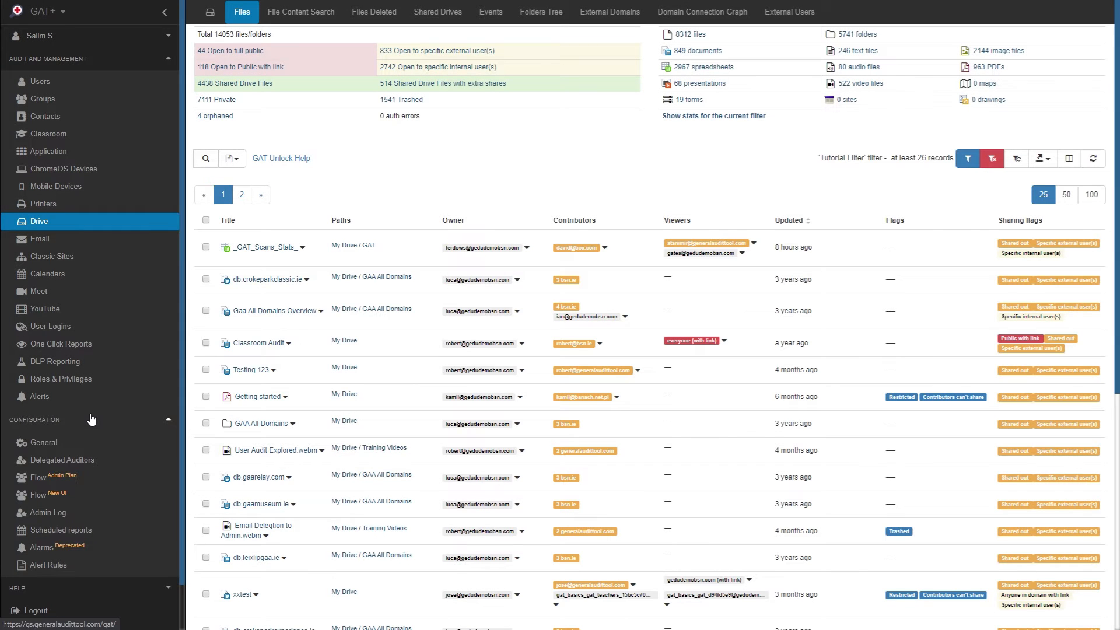
{"action": "left_click", "coordinate": [61, 532]}
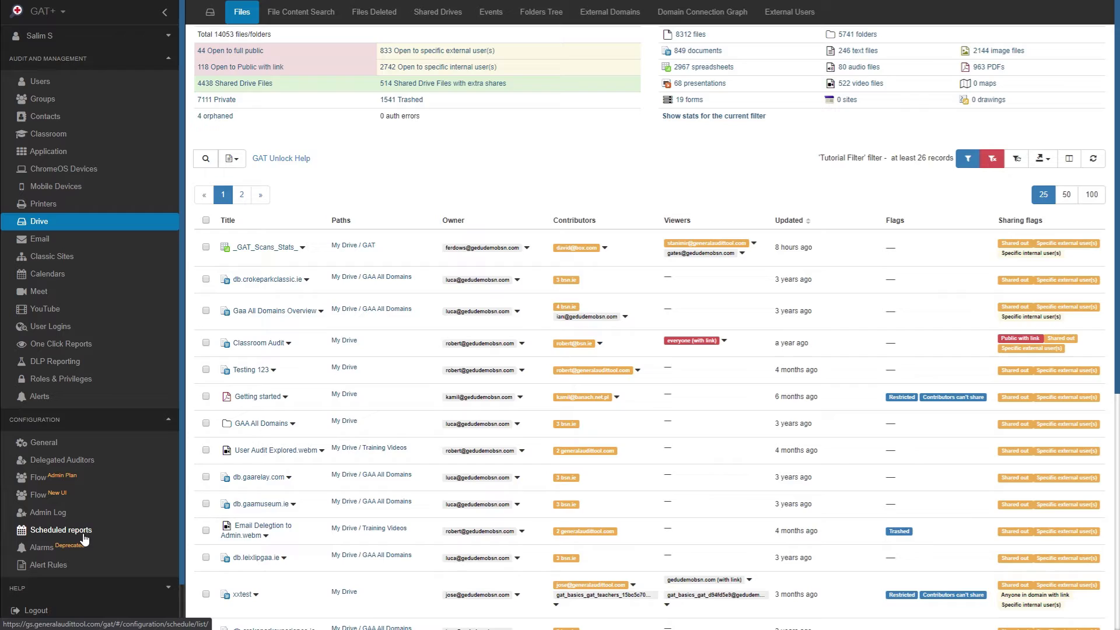
{"action": "left_click", "coordinate": [63, 529]}
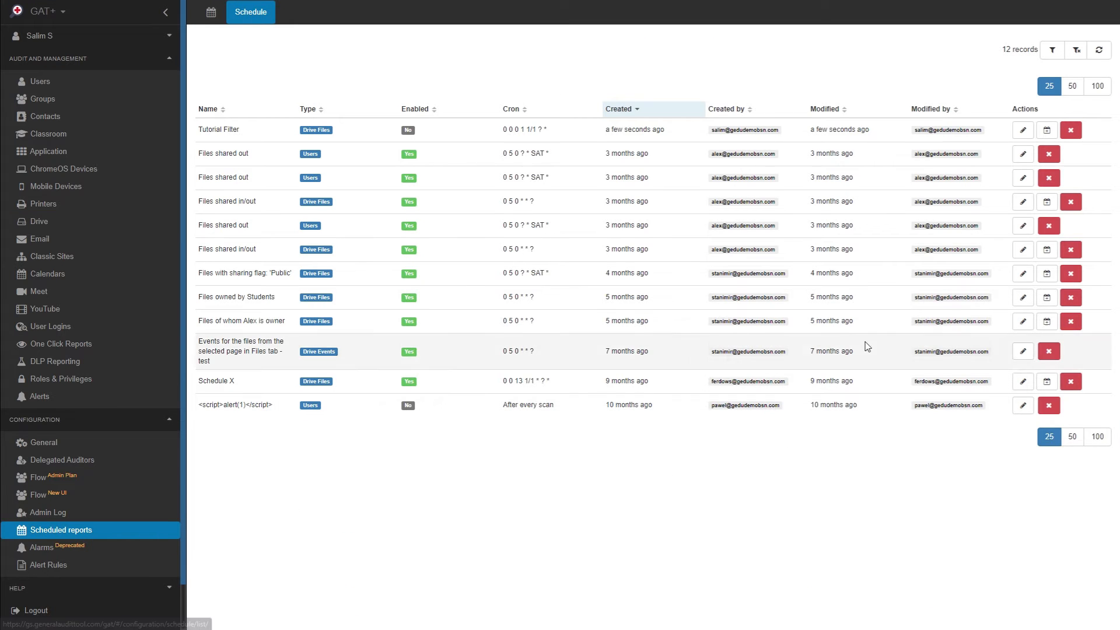
{"action": "mouse_move", "coordinate": [1047, 129]}
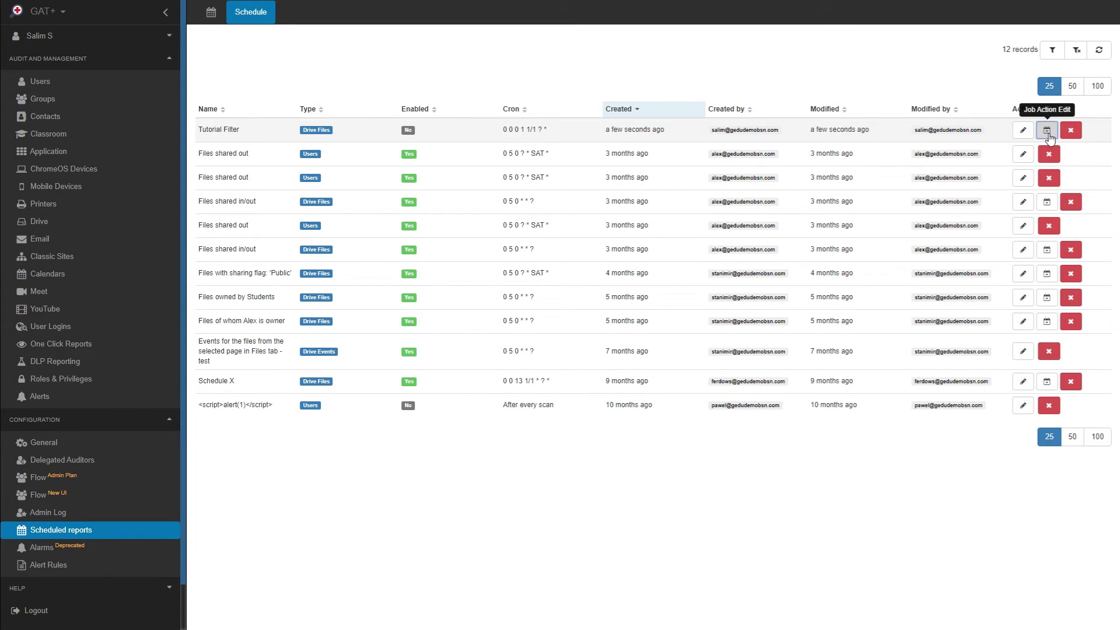
Edit Tutorial Filter's job action with status Disabled, removing only specified external shares
{"action": "left_click", "coordinate": [1047, 130]}
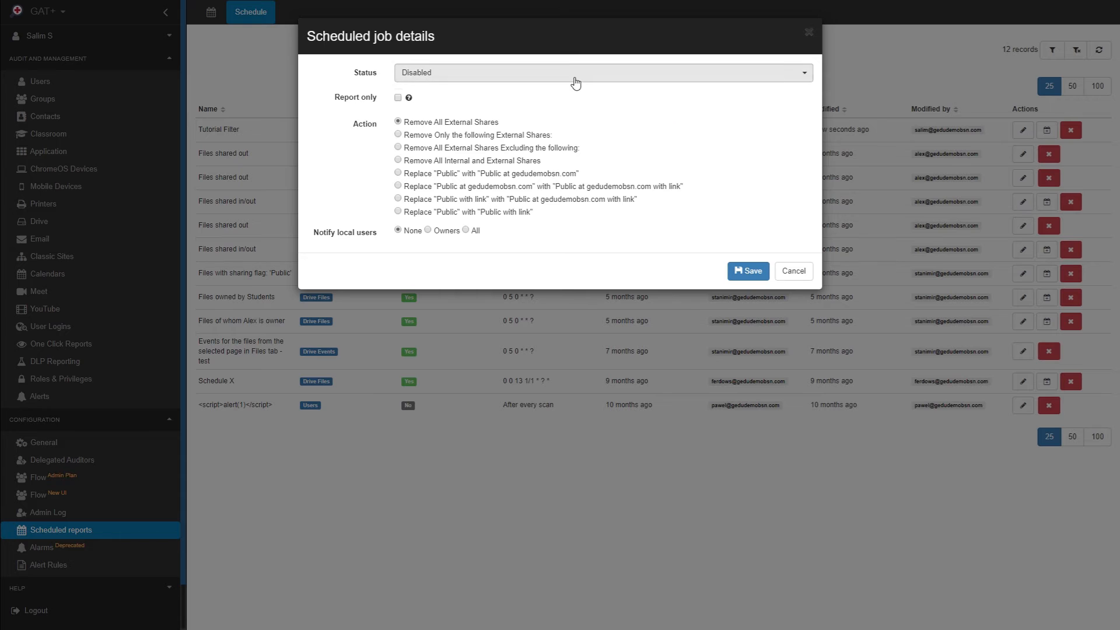
{"action": "left_click", "coordinate": [602, 72]}
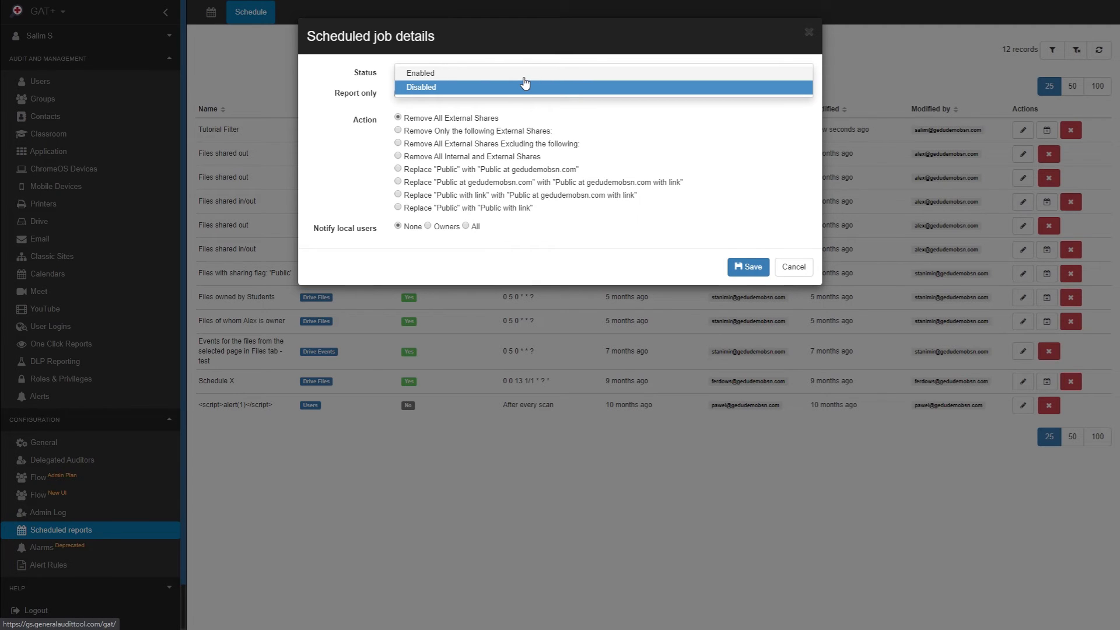
{"action": "left_click", "coordinate": [421, 87]}
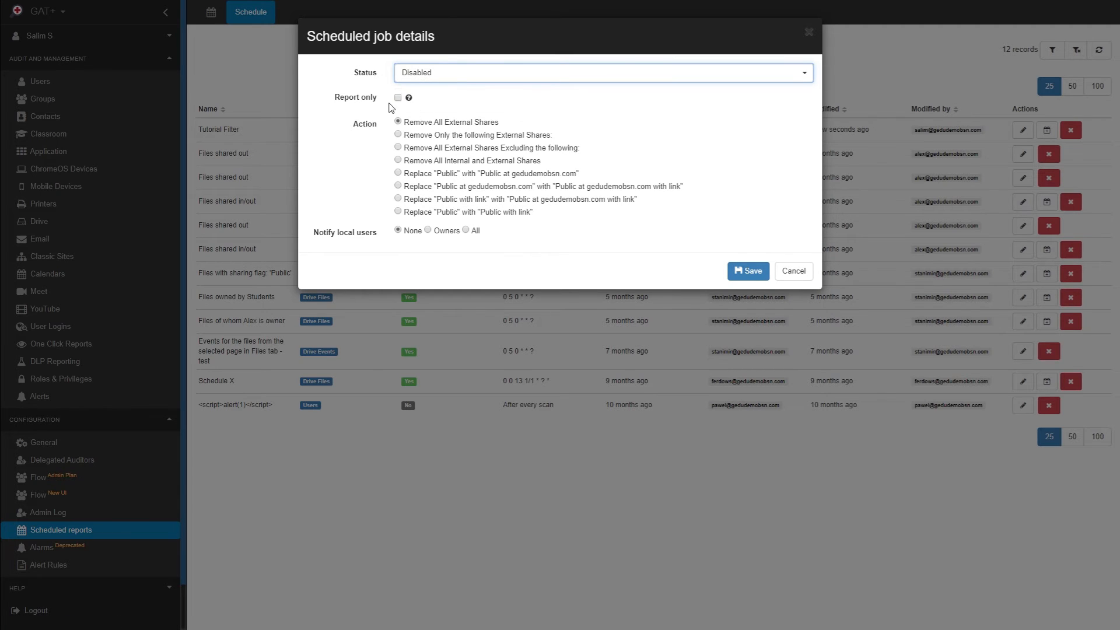
{"action": "left_click", "coordinate": [398, 135]}
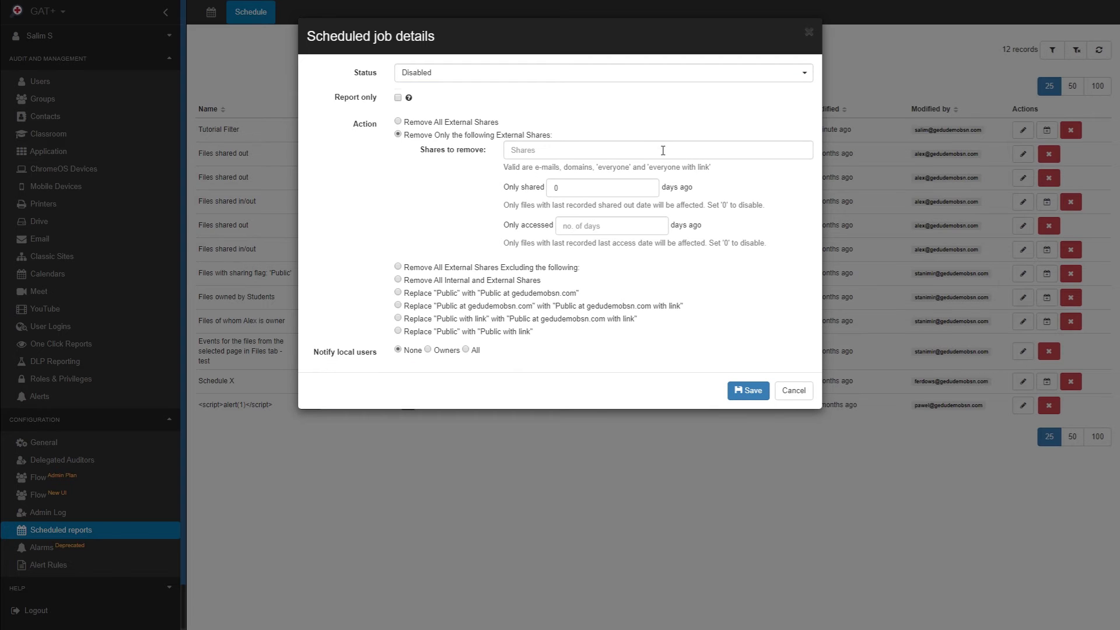
Enter 'everyone, everyone with link' as shares to remove, limited to files accessed 10 days ago
{"action": "left_click", "coordinate": [655, 149]}
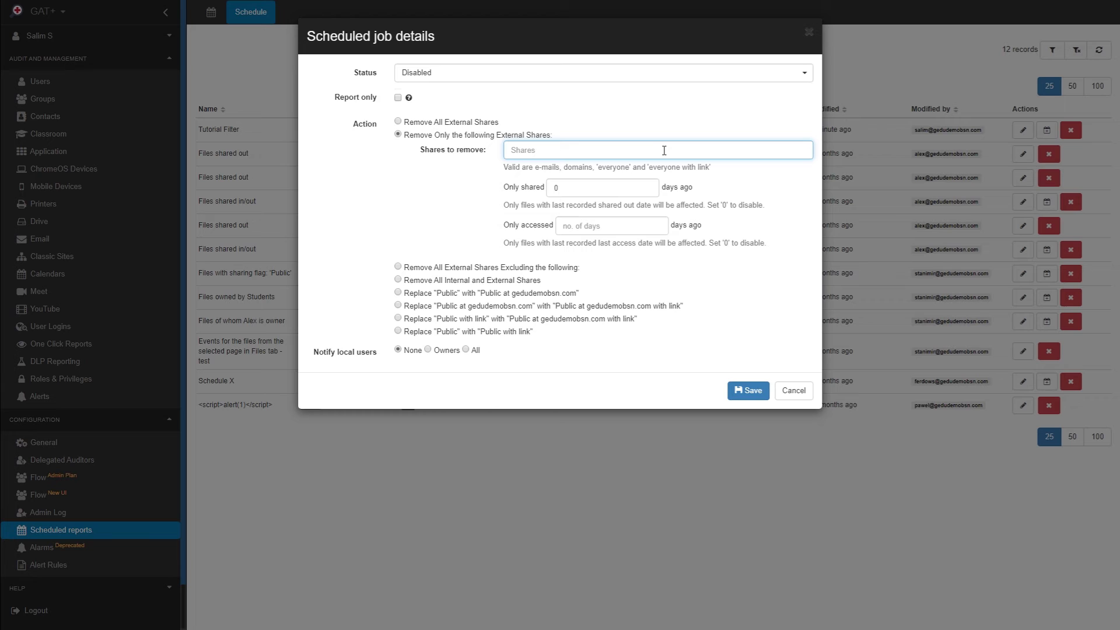
{"action": "type", "text": "everyone"}
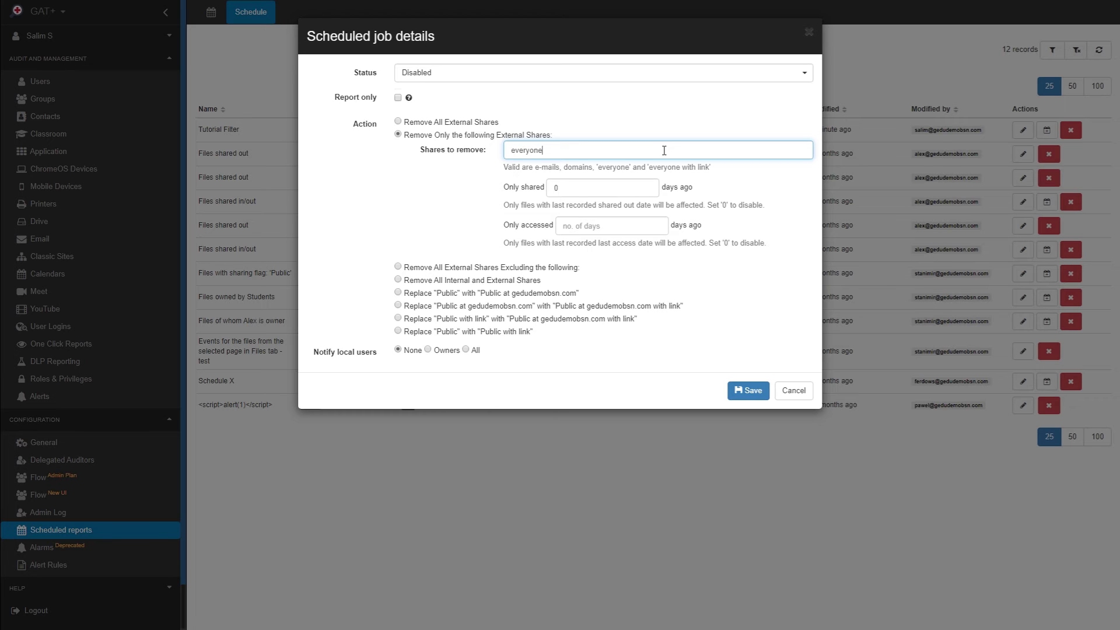
{"action": "type", "text": ", everyone with link"}
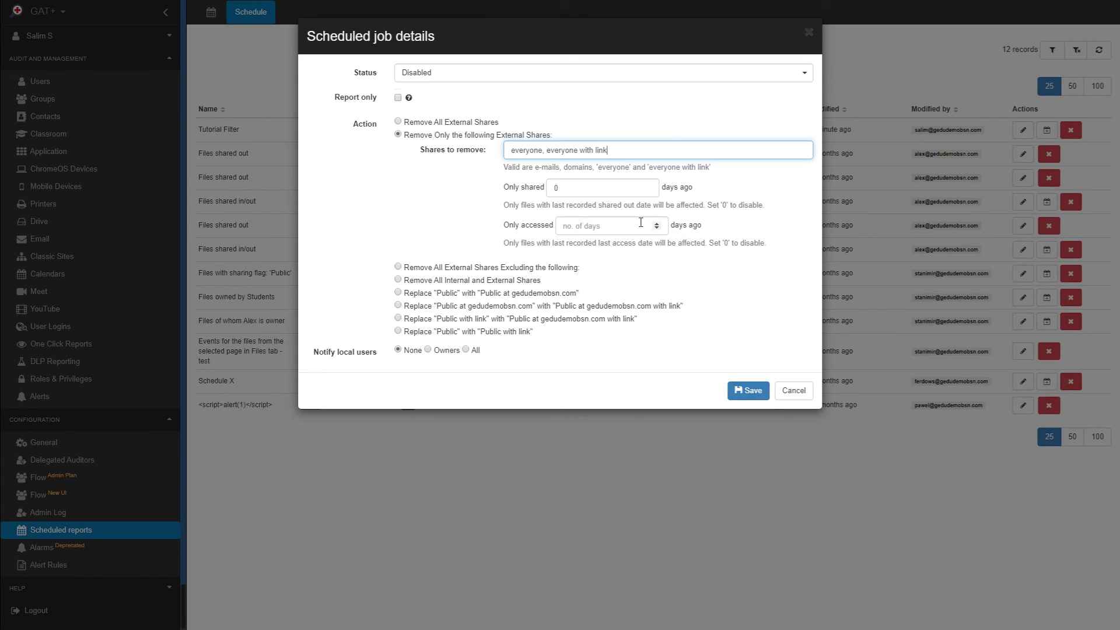
{"action": "type", "text": "10"}
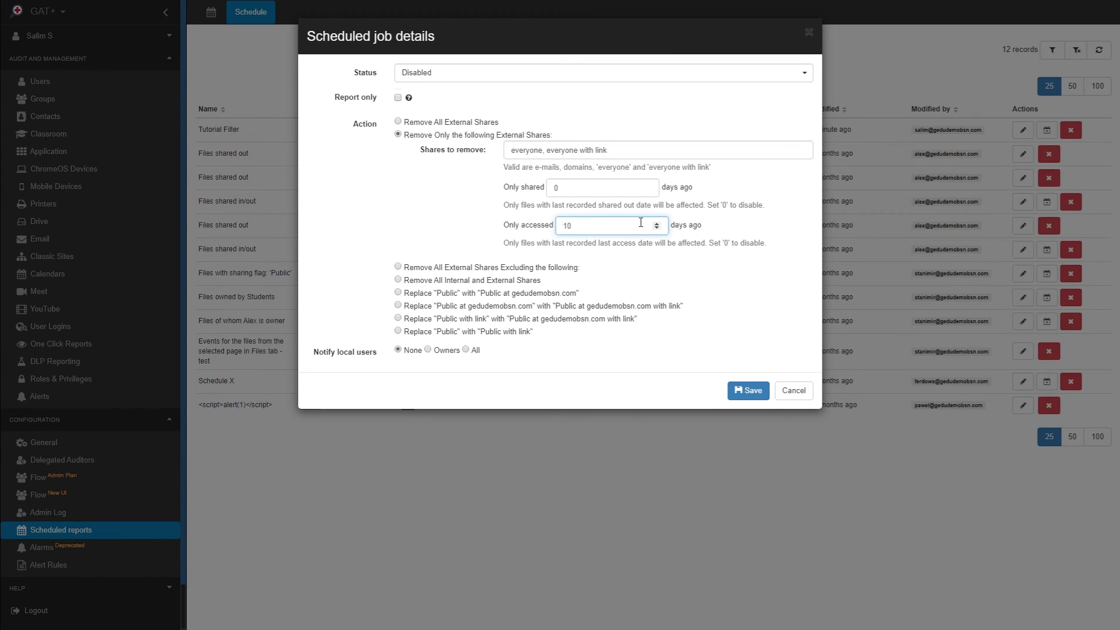